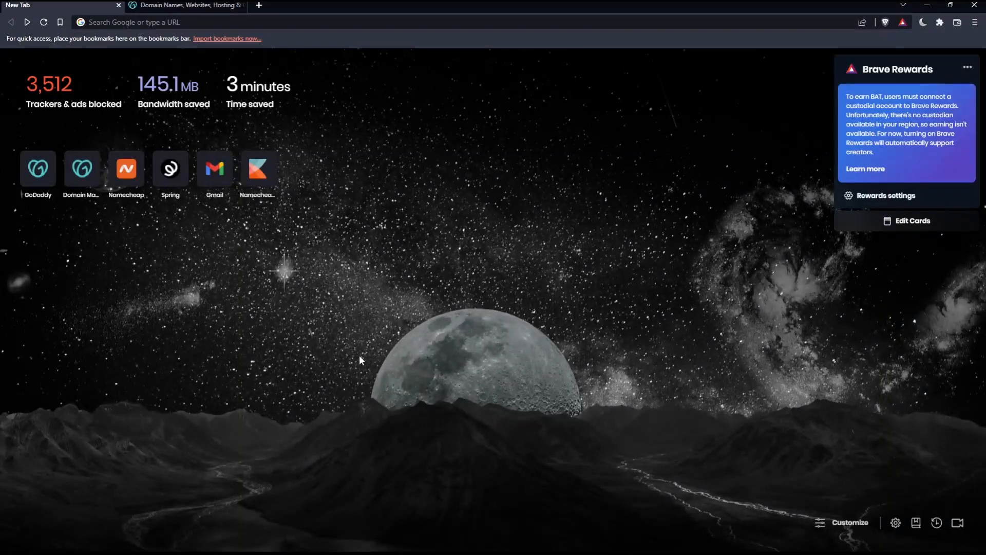
{"action": "mouse_move", "coordinate": [304, 427]}
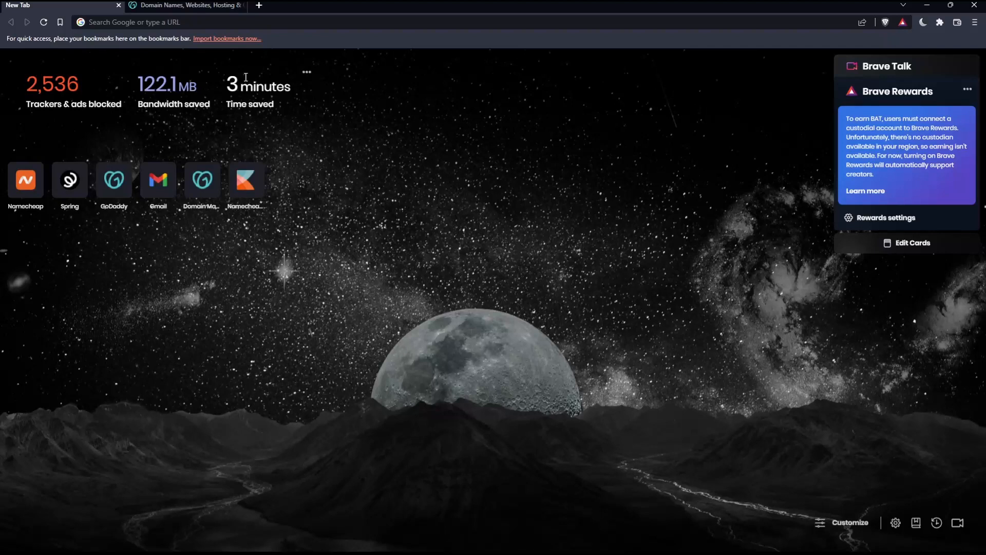
Navigate to godaddy.com to reach the GoDaddy home page with its domain search
{"action": "type", "text": "godaddy.com"}
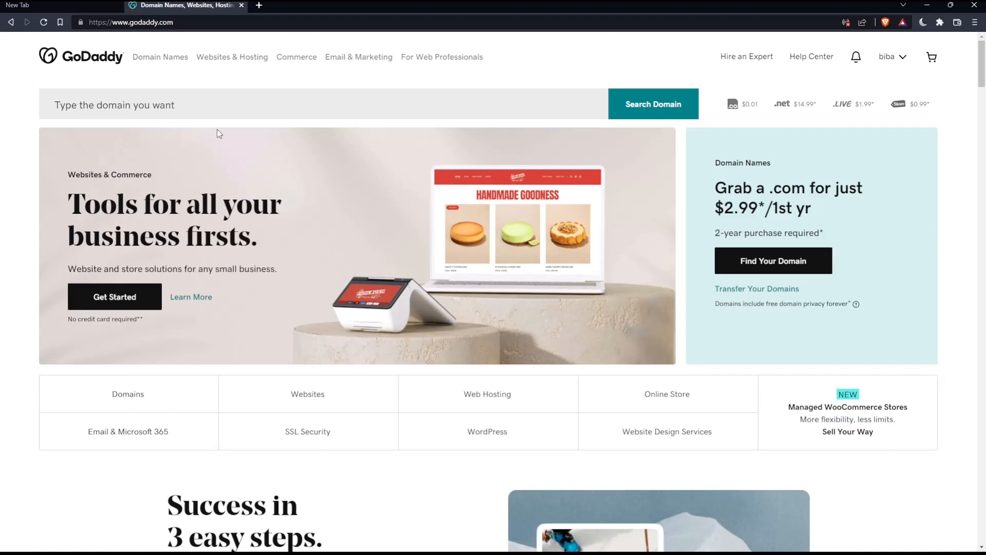
{"action": "mouse_move", "coordinate": [177, 84]}
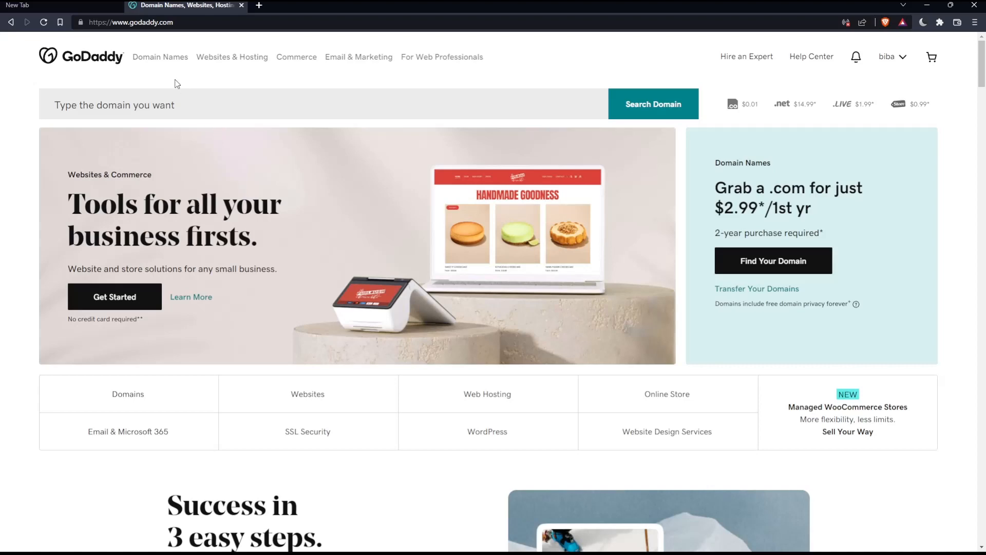
{"action": "mouse_move", "coordinate": [349, 166]}
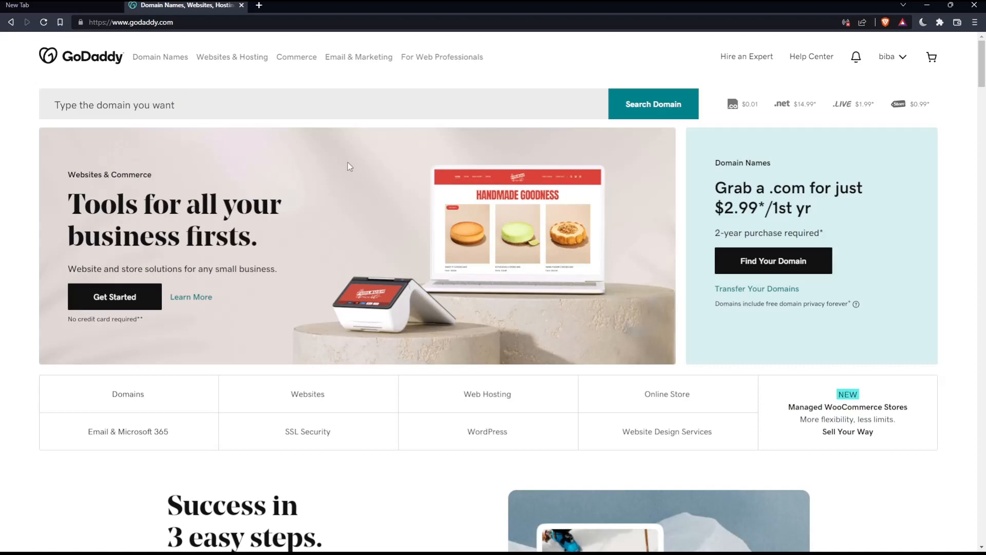
{"action": "scroll", "scroll_direction": "down", "scroll_amount": 3}
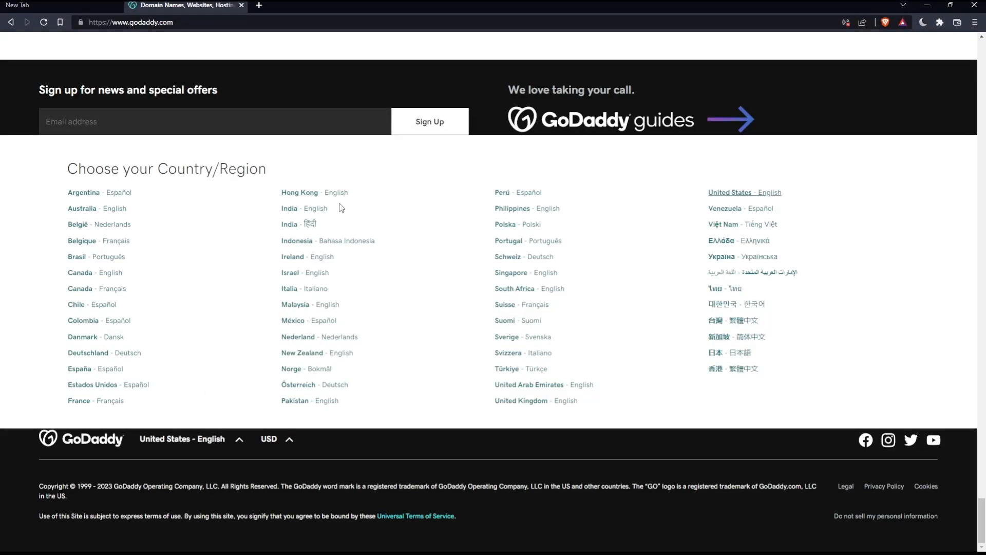
{"action": "mouse_move", "coordinate": [337, 220]}
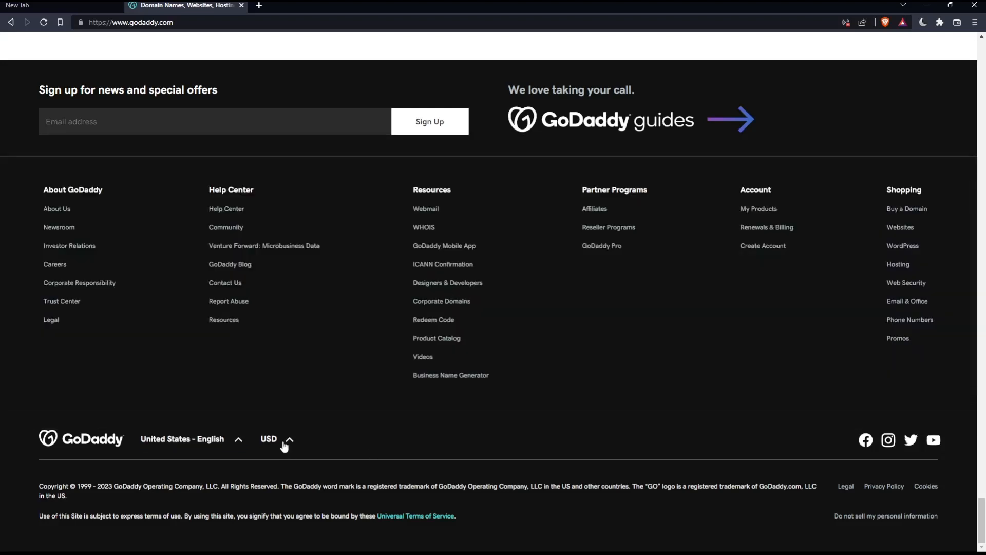
{"action": "scroll", "scroll_direction": "up", "scroll_amount": 3}
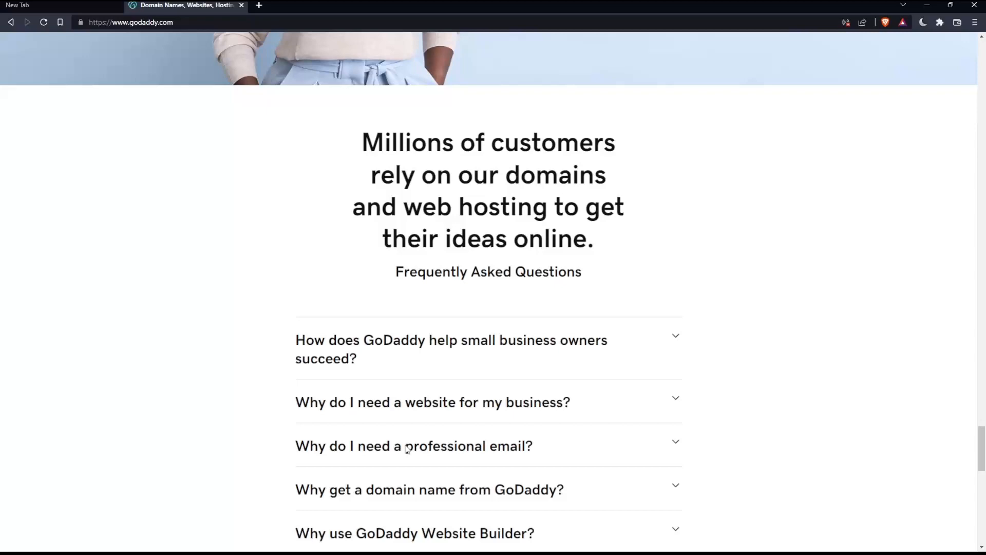
{"action": "scroll", "scroll_direction": "up", "scroll_amount": 3}
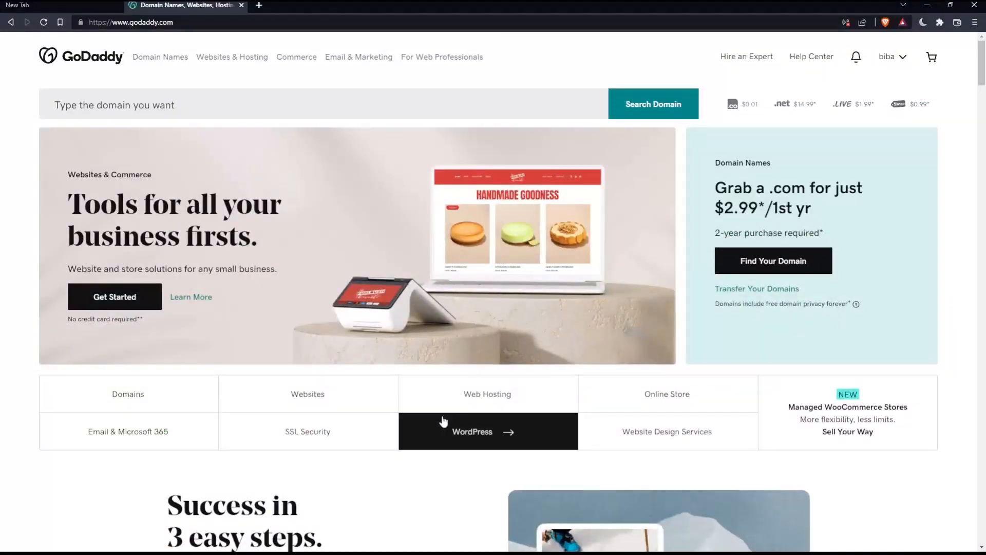
{"action": "mouse_move", "coordinate": [702, 269]}
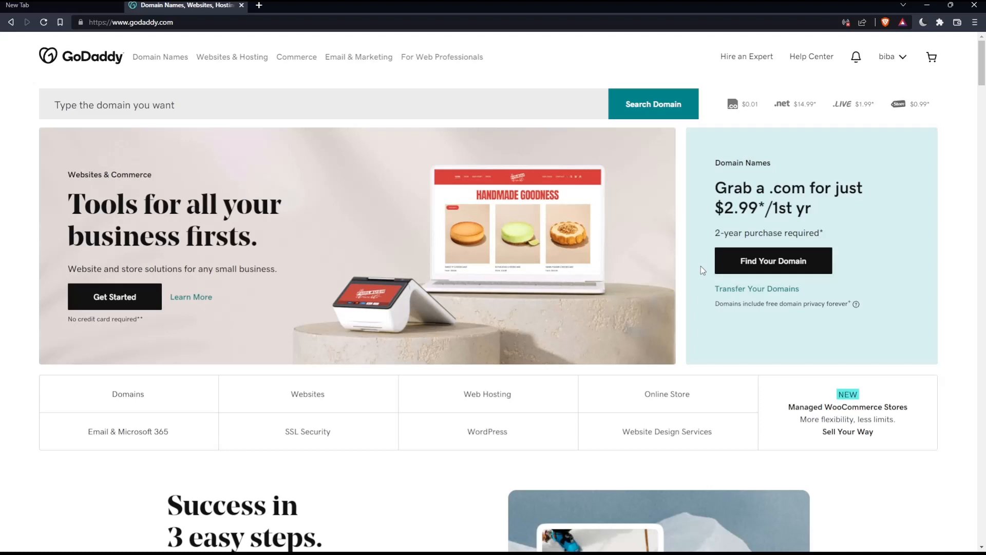
Go to My Products from the account menu and reach mromix.com under All Products and Services
{"action": "left_click", "coordinate": [902, 57]}
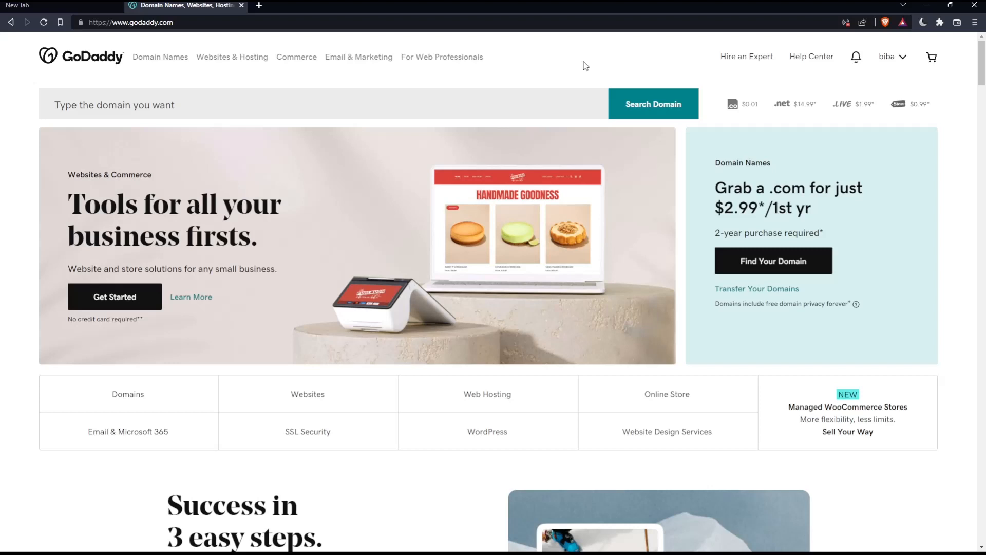
{"action": "mouse_move", "coordinate": [527, 298]}
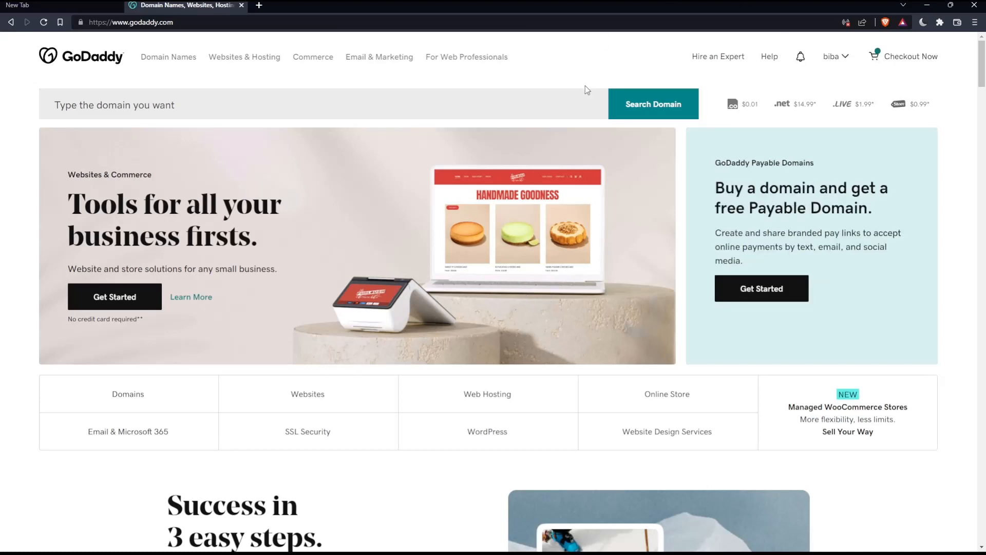
{"action": "mouse_move", "coordinate": [751, 102]}
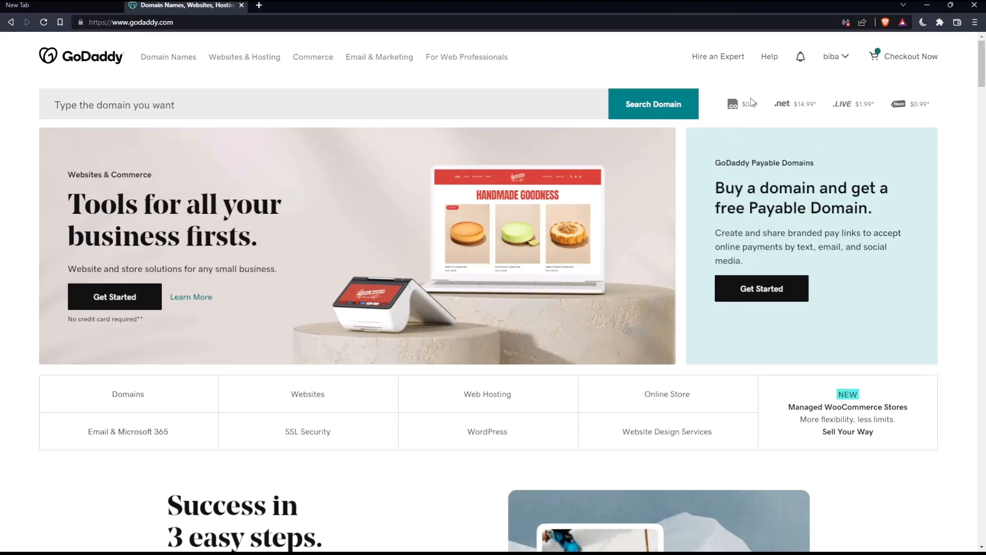
{"action": "mouse_move", "coordinate": [858, 132]}
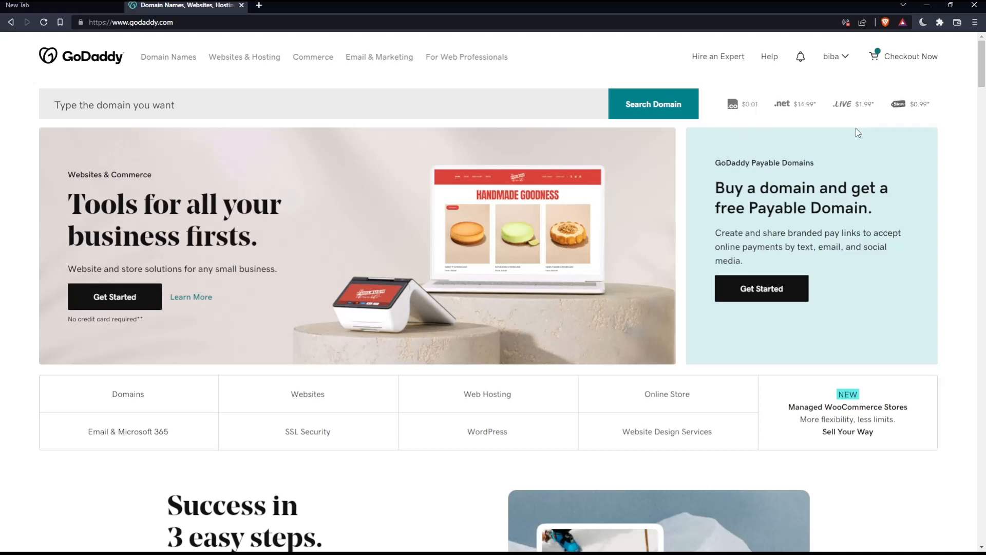
{"action": "left_click", "coordinate": [832, 57]}
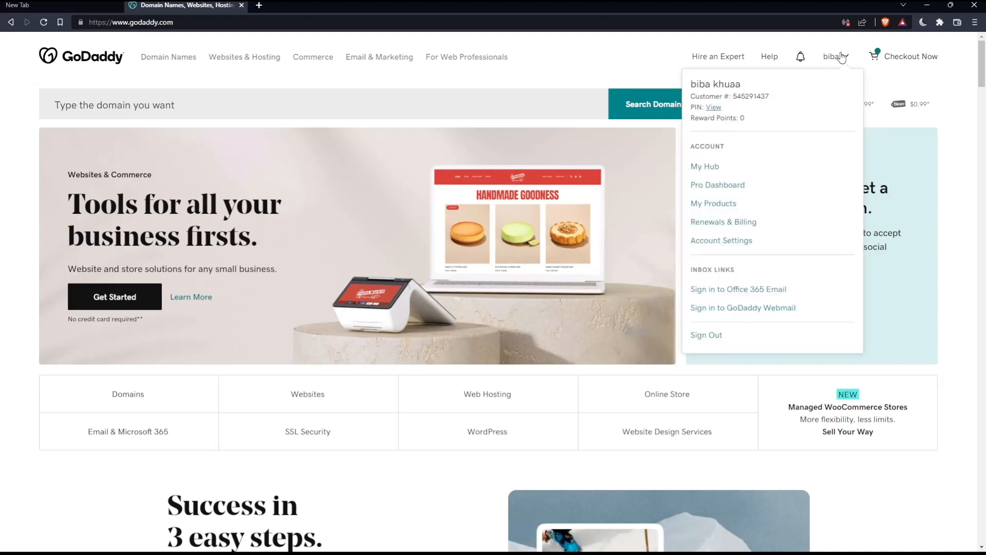
{"action": "left_click", "coordinate": [713, 203]}
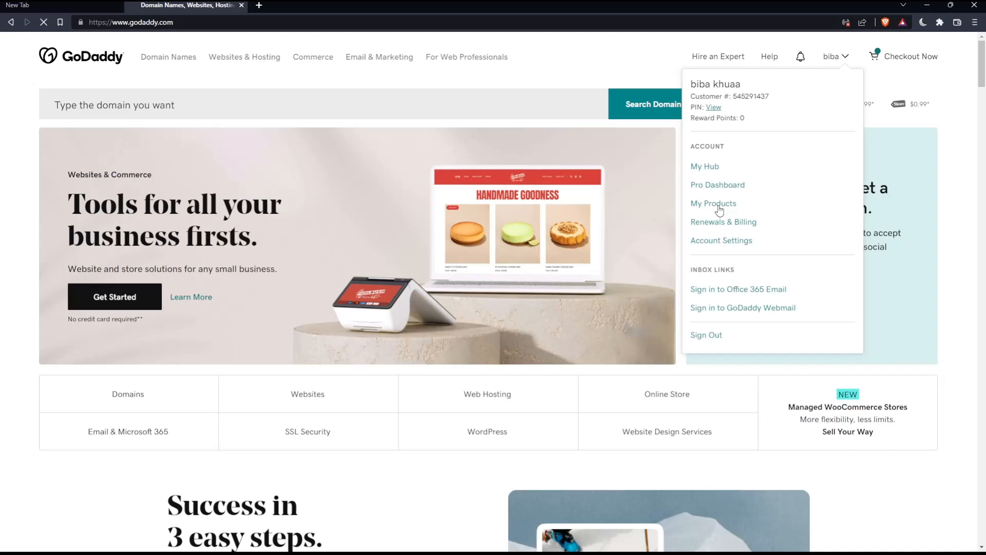
{"action": "left_click", "coordinate": [713, 203]}
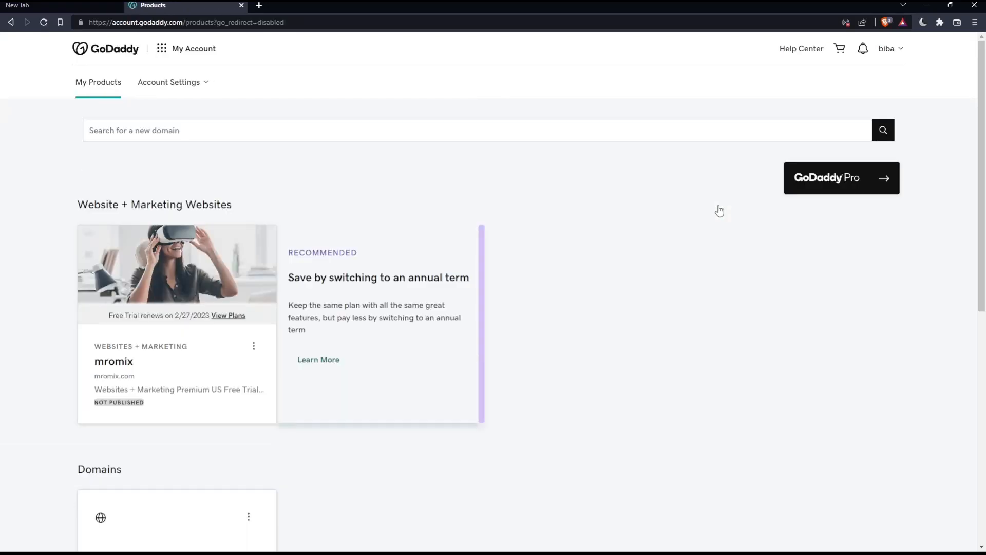
{"action": "mouse_move", "coordinate": [611, 221]}
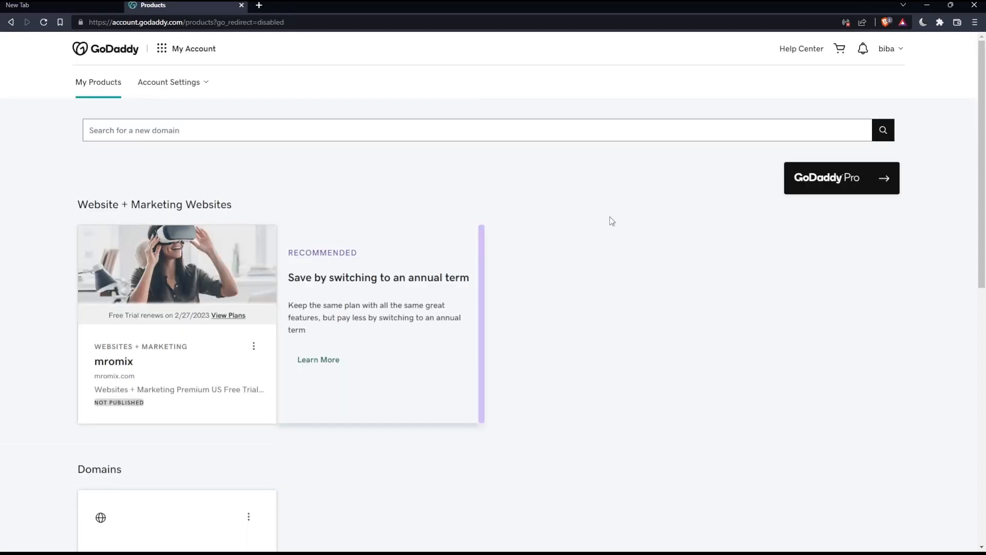
{"action": "scroll", "scroll_direction": "down", "scroll_amount": 3}
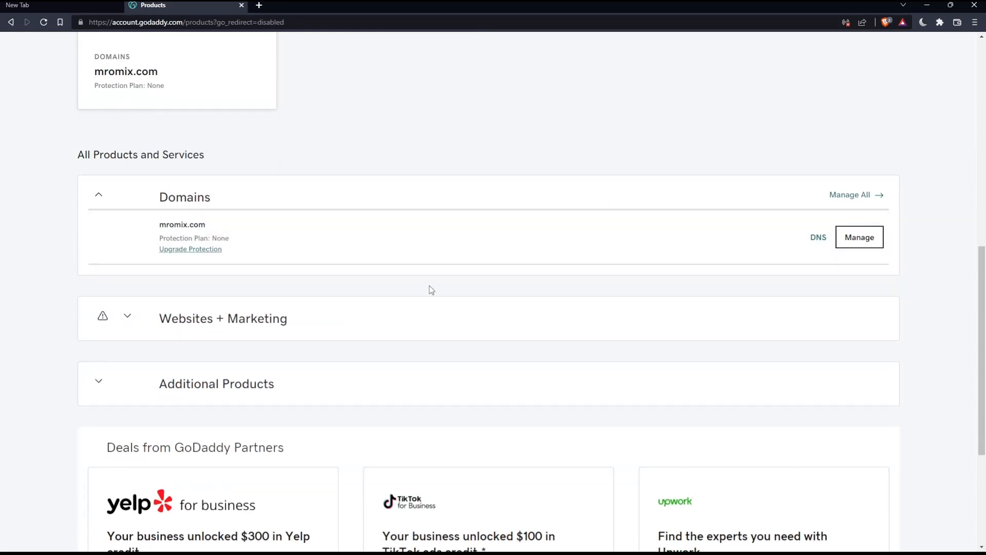
{"action": "mouse_move", "coordinate": [154, 413]}
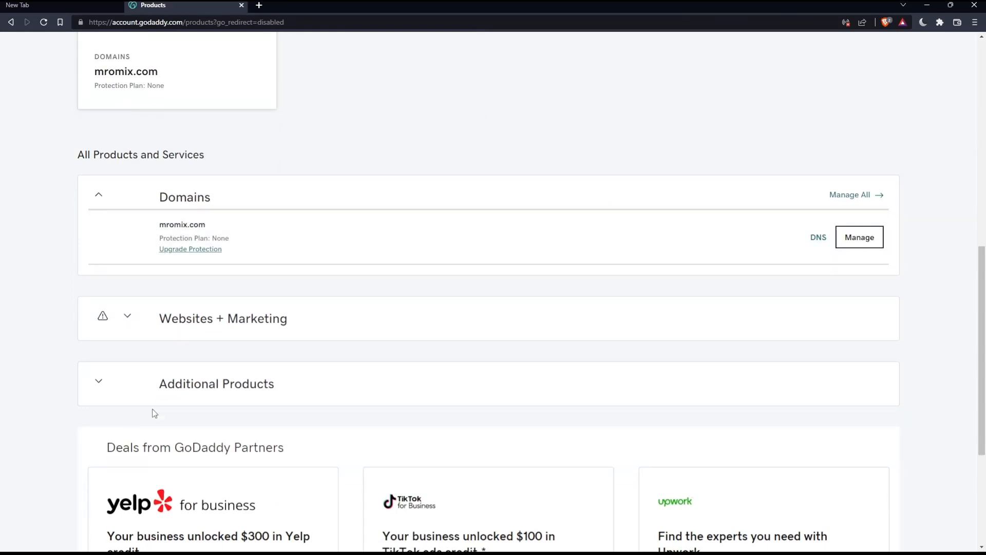
{"action": "double_click", "coordinate": [183, 238]}
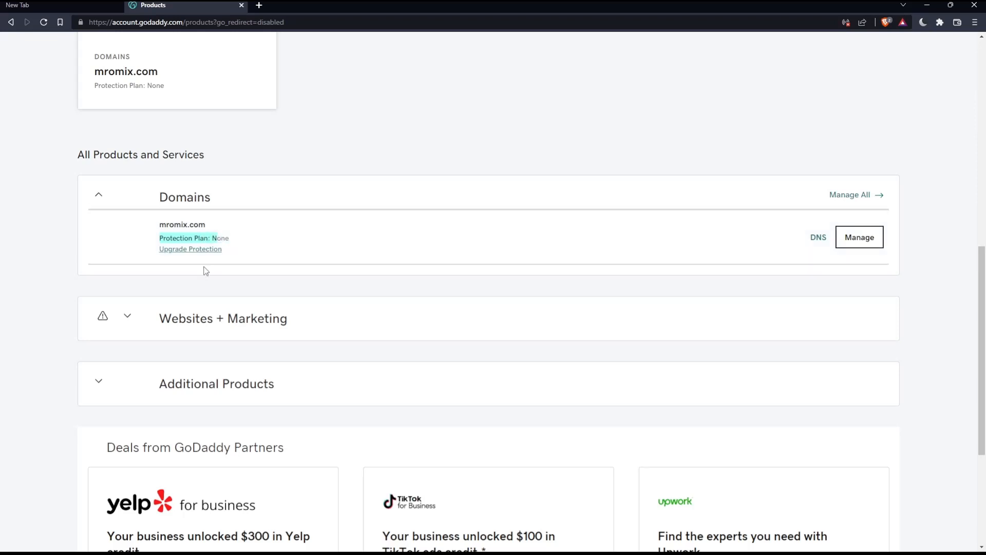
{"action": "mouse_move", "coordinate": [185, 399]}
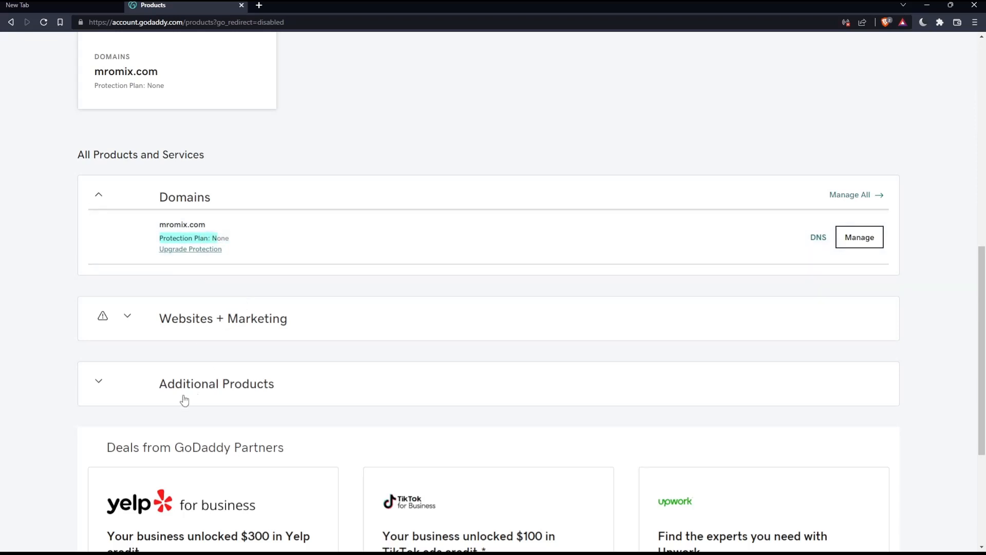
{"action": "mouse_move", "coordinate": [387, 415]}
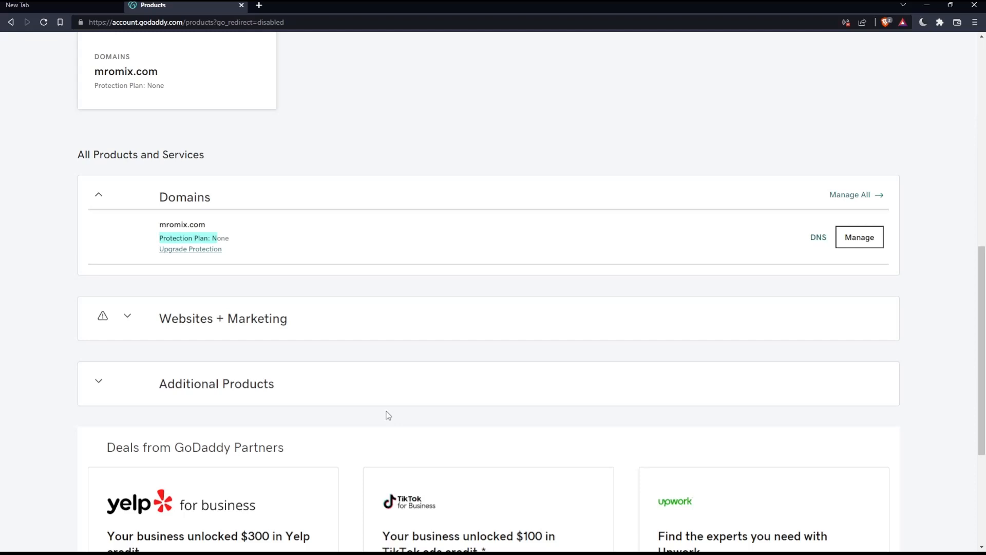
{"action": "mouse_move", "coordinate": [222, 380]}
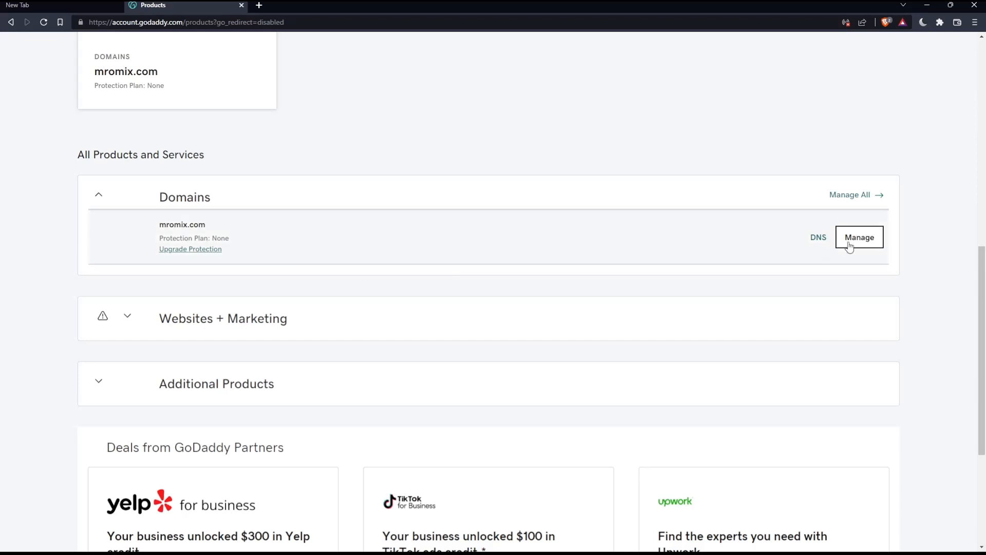
{"action": "mouse_move", "coordinate": [587, 245]}
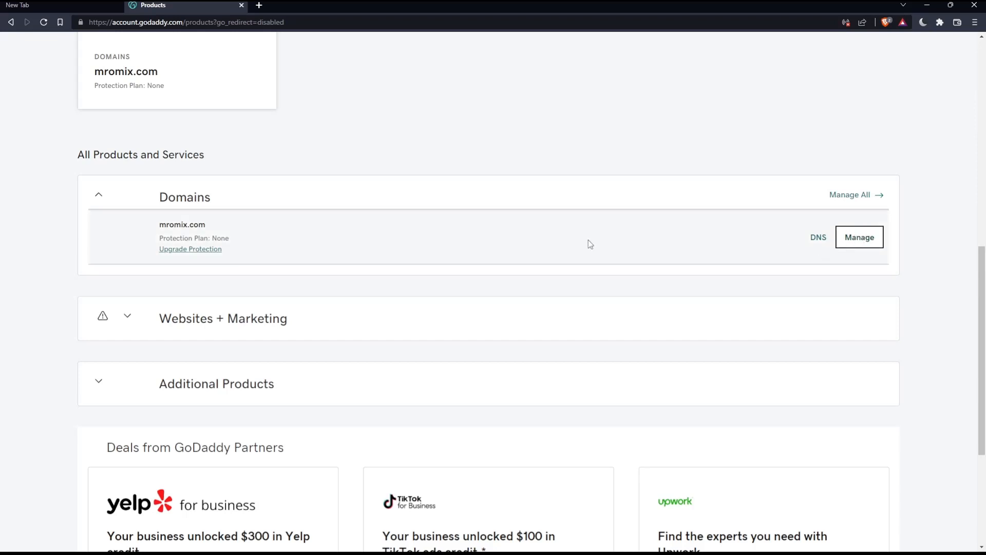
{"action": "mouse_move", "coordinate": [346, 257]}
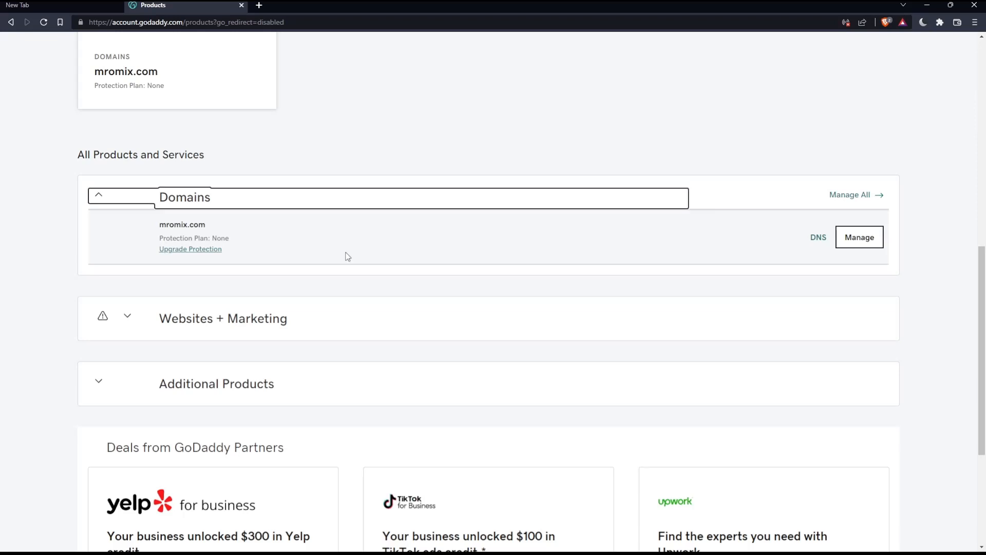
{"action": "mouse_move", "coordinate": [344, 258]}
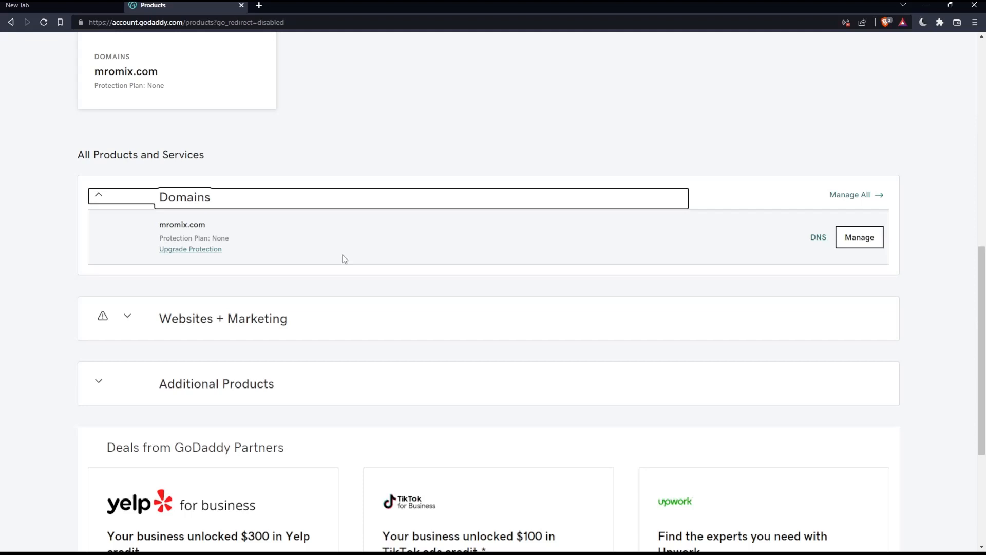
{"action": "mouse_move", "coordinate": [439, 401]}
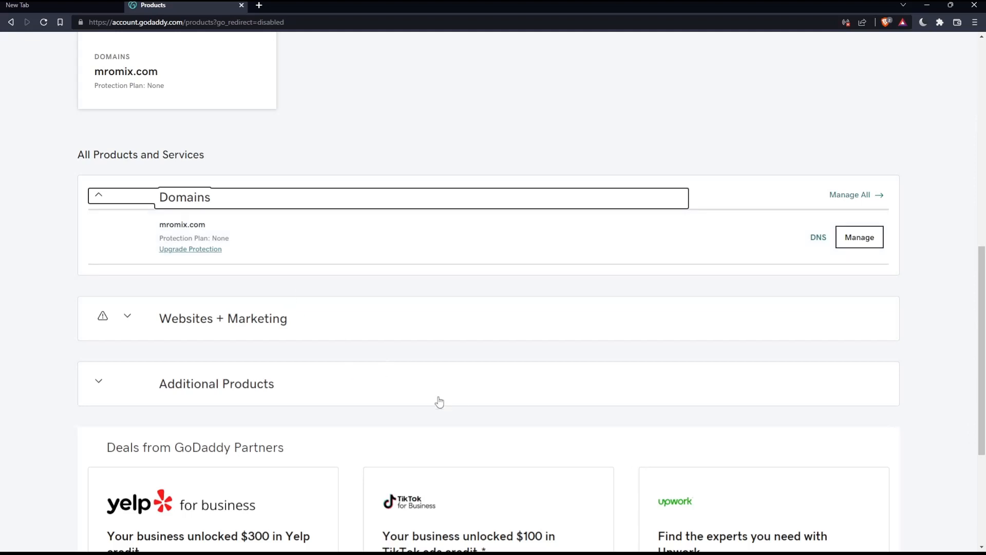
{"action": "mouse_move", "coordinate": [530, 397]}
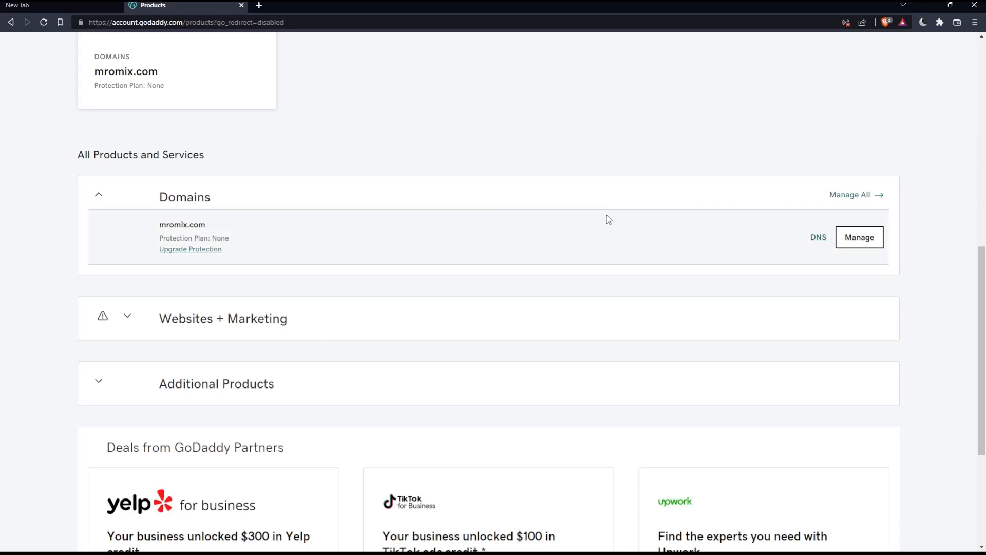
{"action": "scroll", "scroll_direction": "up", "scroll_amount": 3}
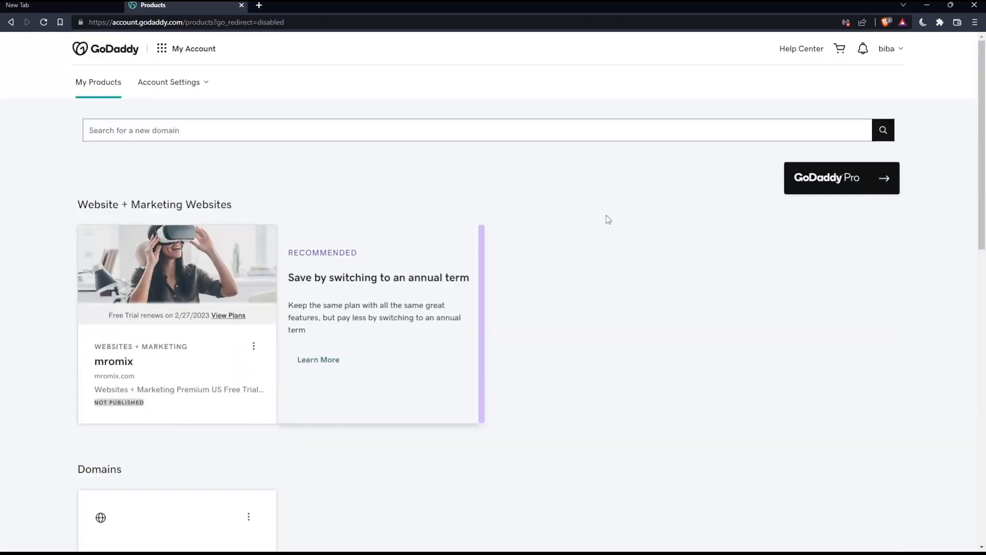